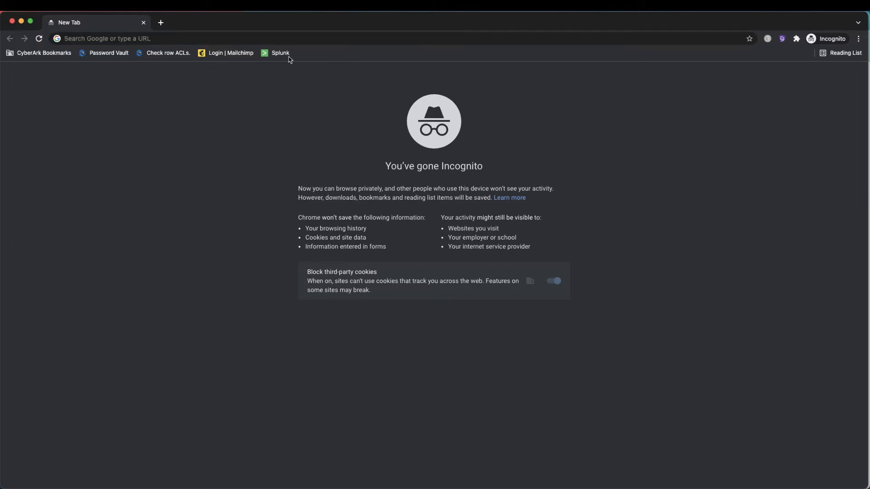
pyautogui.moveTo(280, 52)
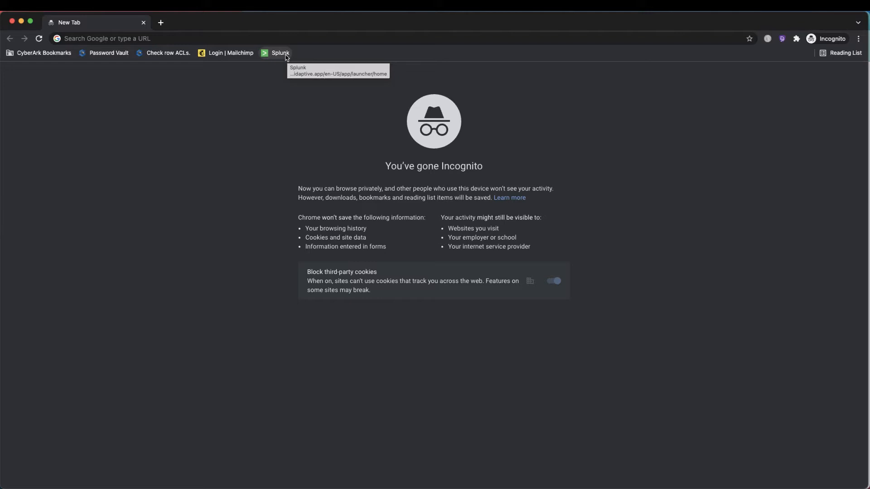
# Step: Open the Splunk bookmark in the incognito window to reach CyberArk sign-in
pyautogui.click(280, 53)
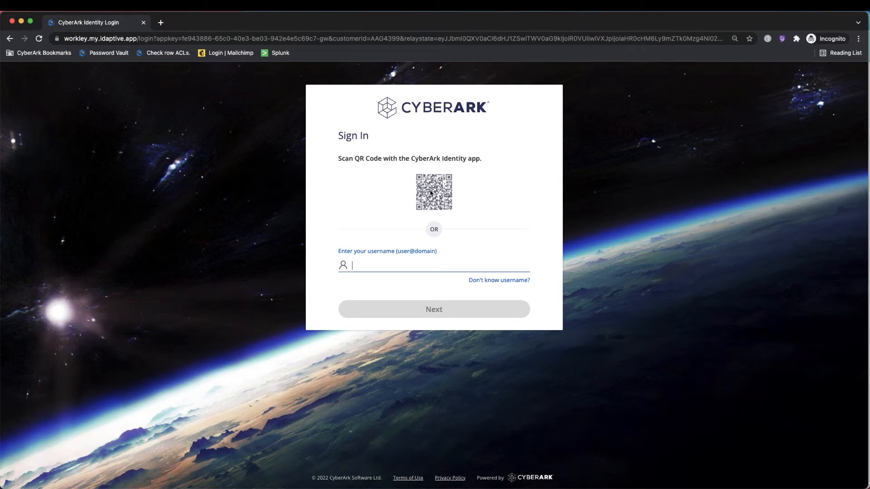
# Step: Sign in as 'Mike' and enter the password on the authentication page
pyautogui.write('Mike')
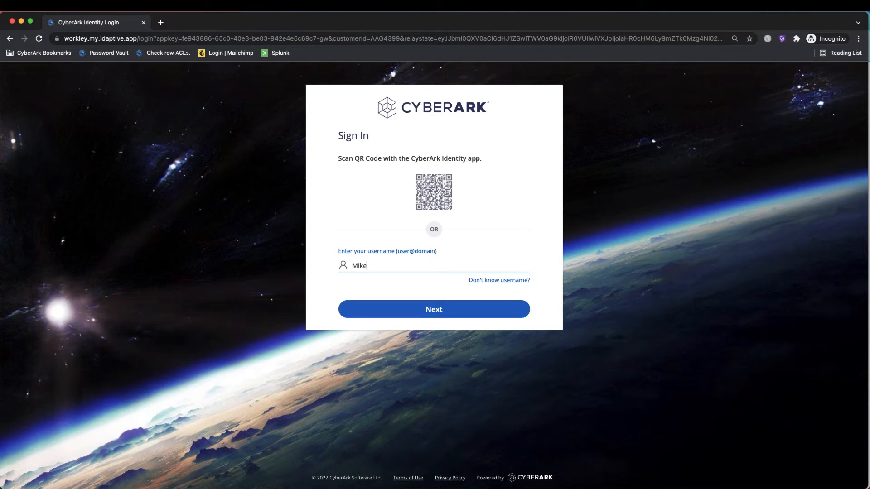
pyautogui.click(433, 309)
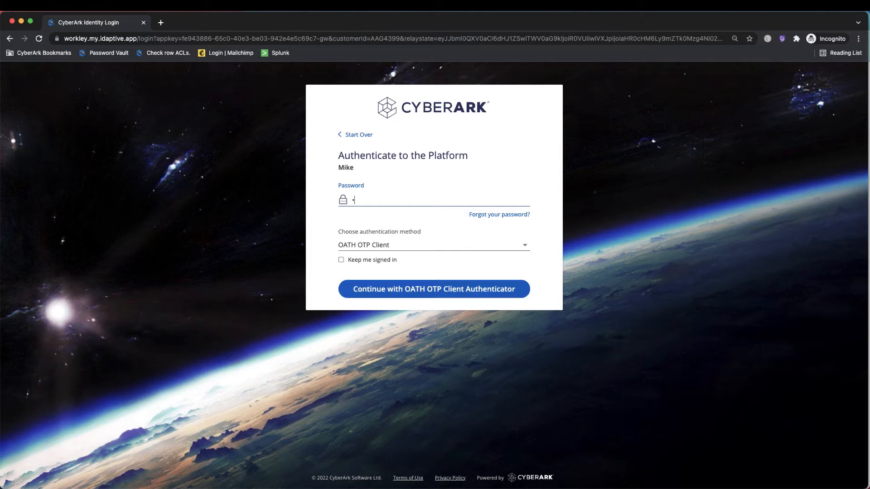
pyautogui.write('password')
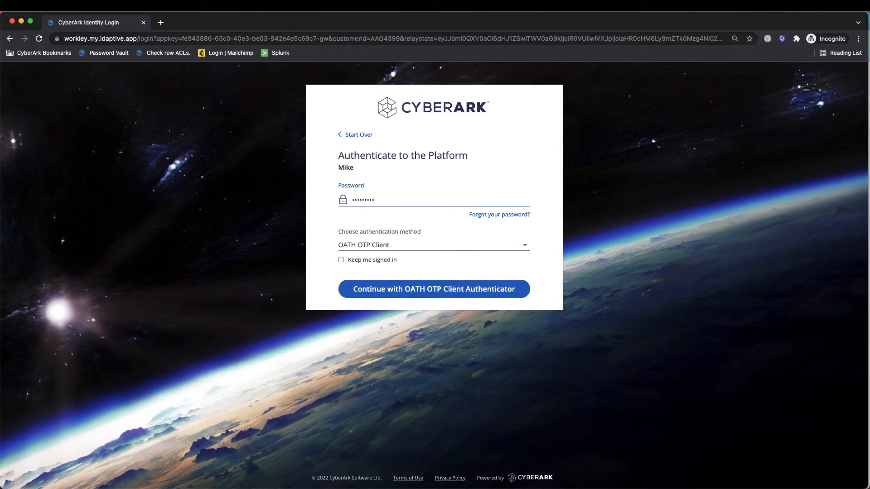
pyautogui.moveTo(436, 238)
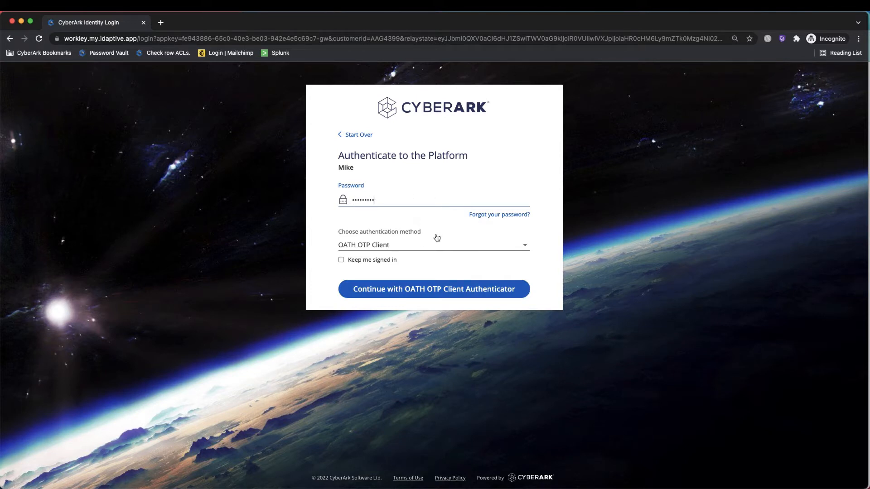
# Step: Select OATH OTP Client as the authentication method and continue to the code prompt
pyautogui.click(432, 245)
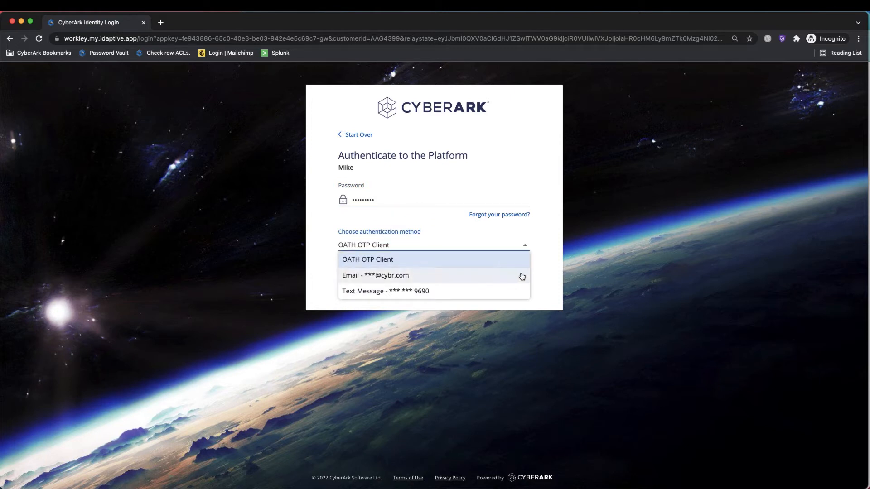
pyautogui.moveTo(514, 282)
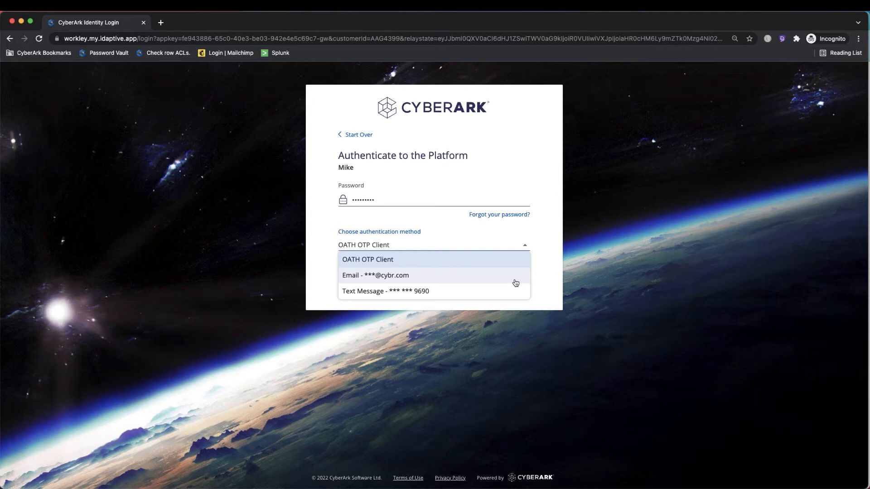
pyautogui.moveTo(502, 263)
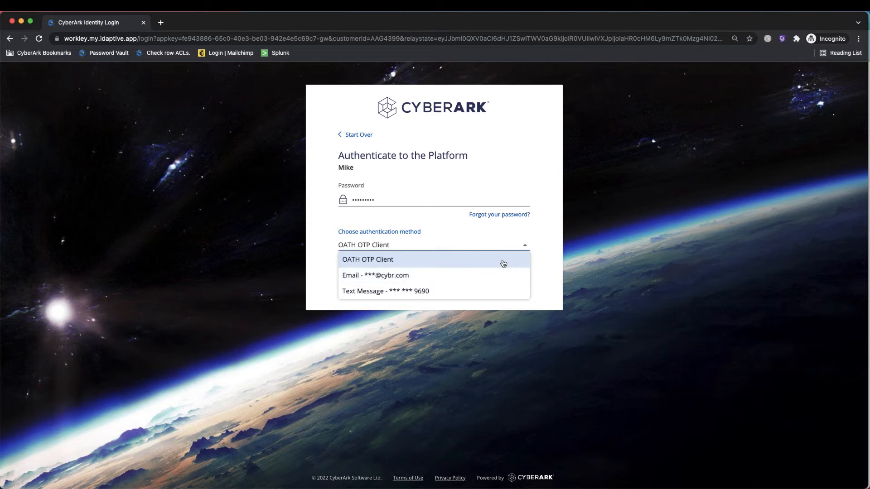
pyautogui.click(367, 259)
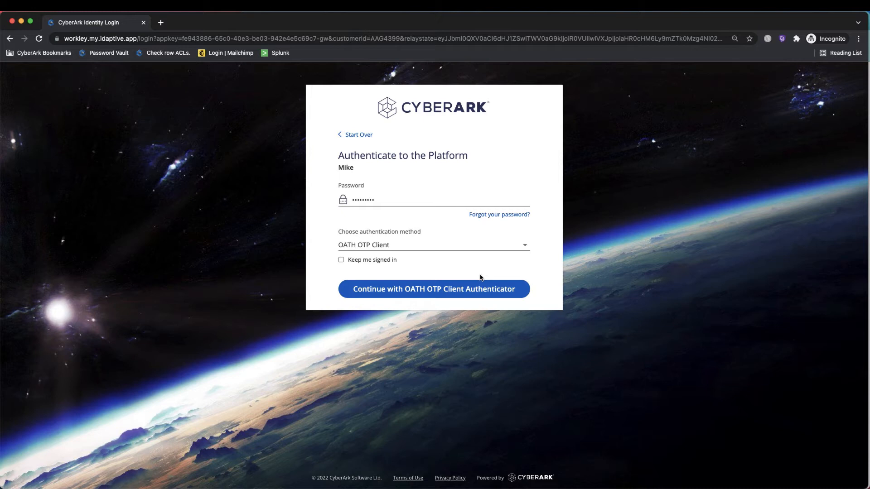
pyautogui.moveTo(487, 291)
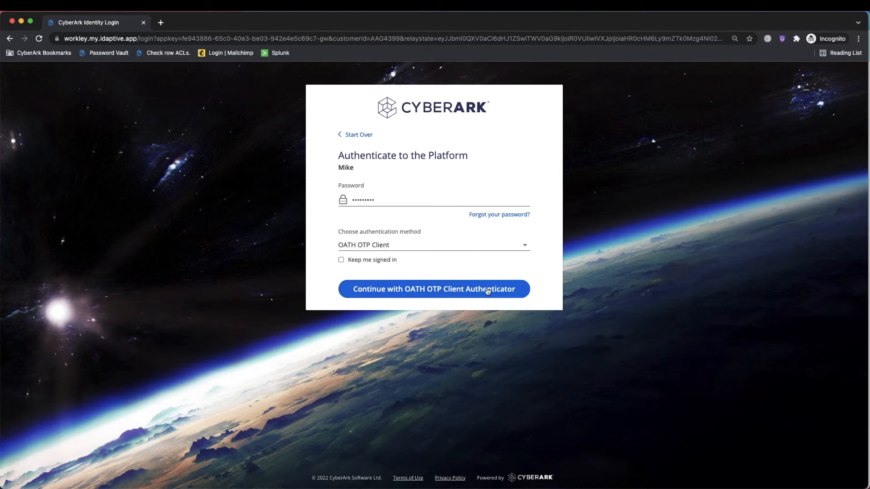
pyautogui.click(433, 289)
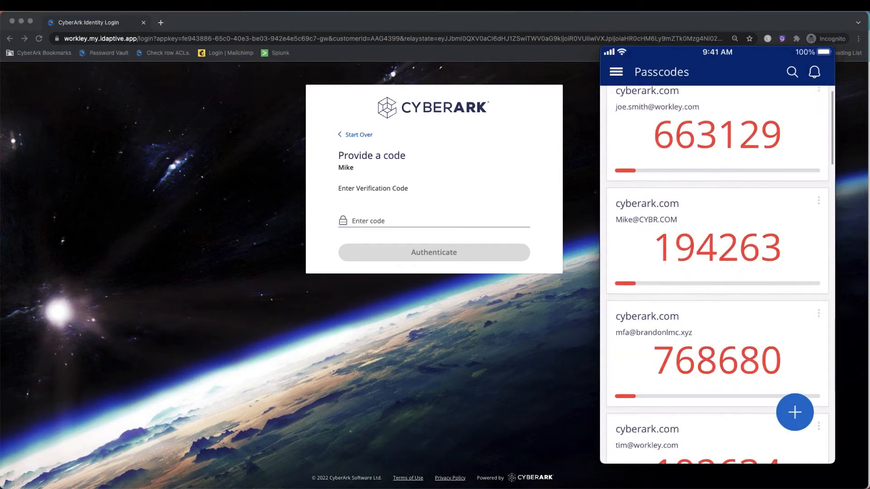
# Step: Enter the authenticator passcode in the Enter code field to verify
pyautogui.click(716, 248)
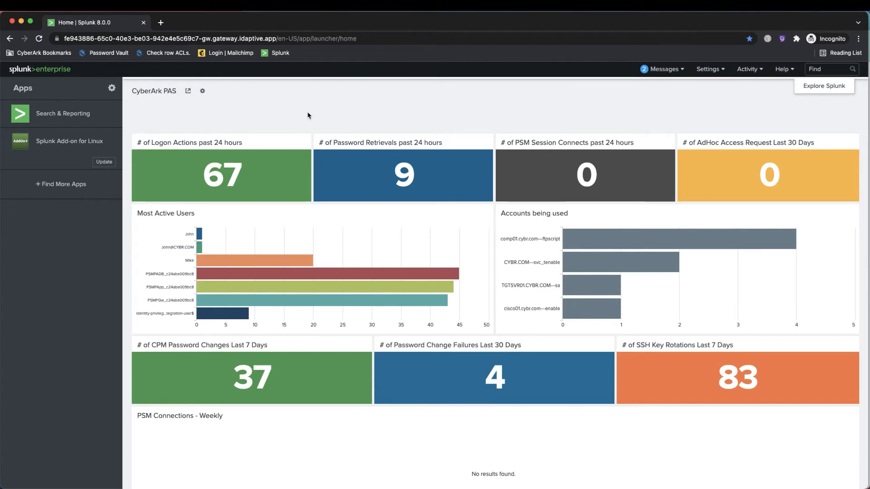
pyautogui.moveTo(153, 21)
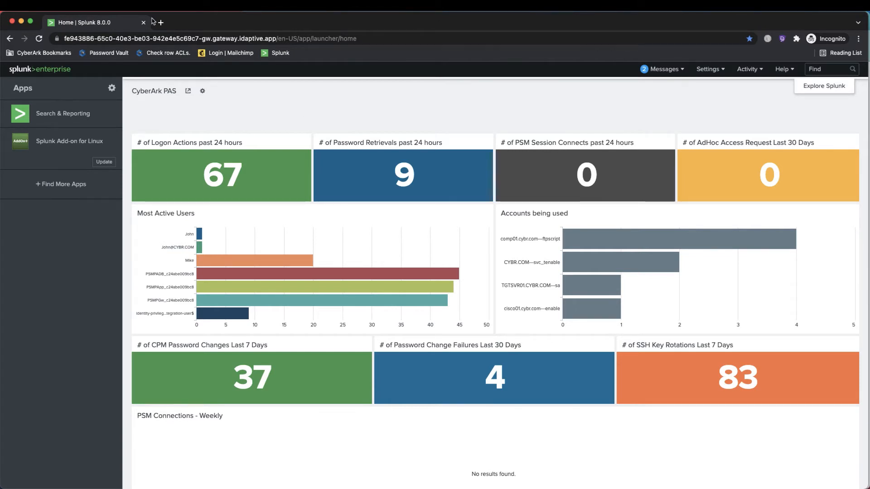
# Step: Open a new Chrome tab showing the CyberArk Identity User Portal
pyautogui.click(160, 22)
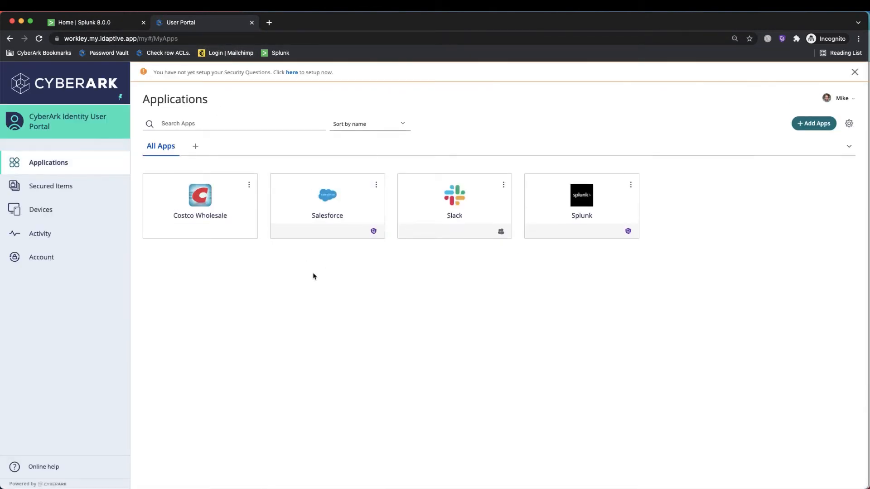
pyautogui.moveTo(551, 236)
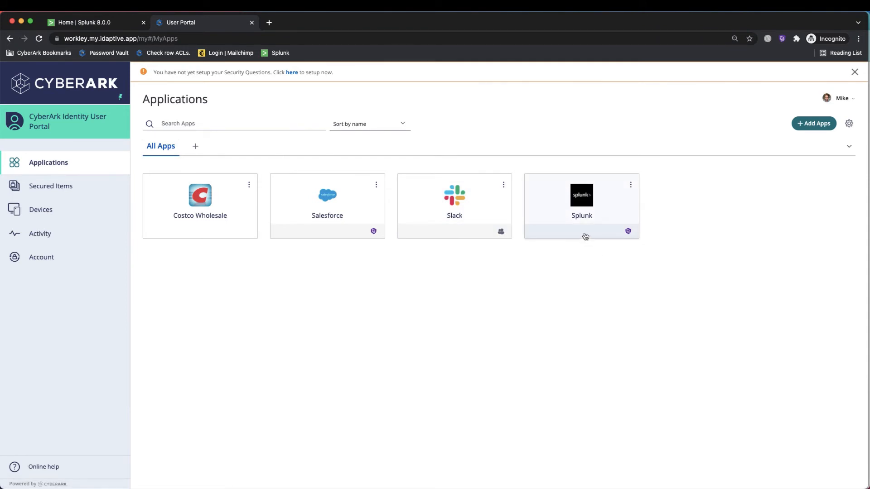
pyautogui.moveTo(586, 223)
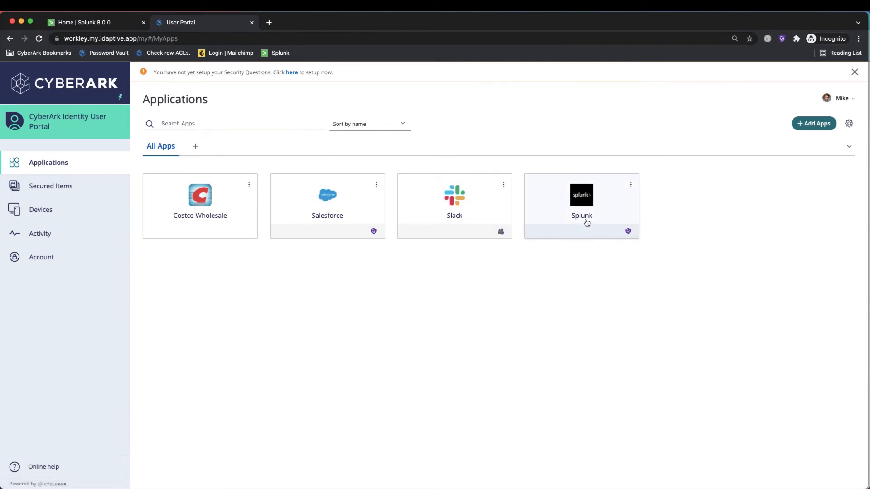
# Step: Launch the Splunk tile from the User Portal, then switch back to the portal tab
pyautogui.click(581, 200)
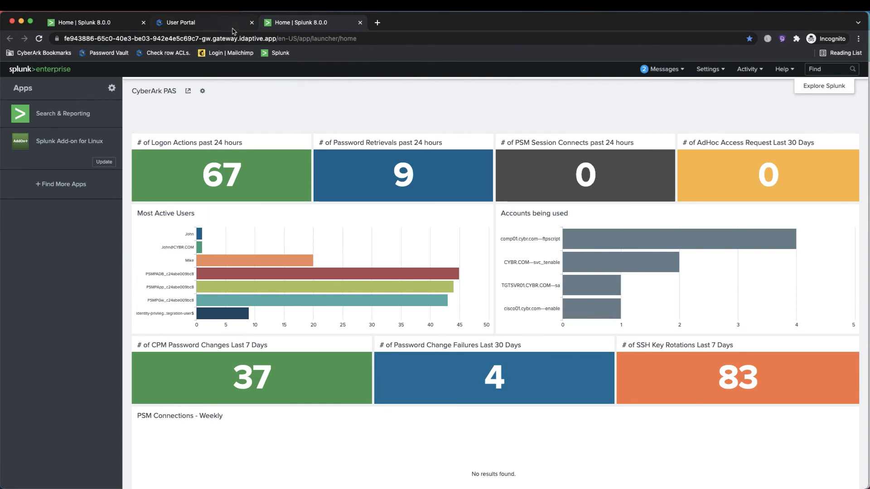
pyautogui.click(183, 22)
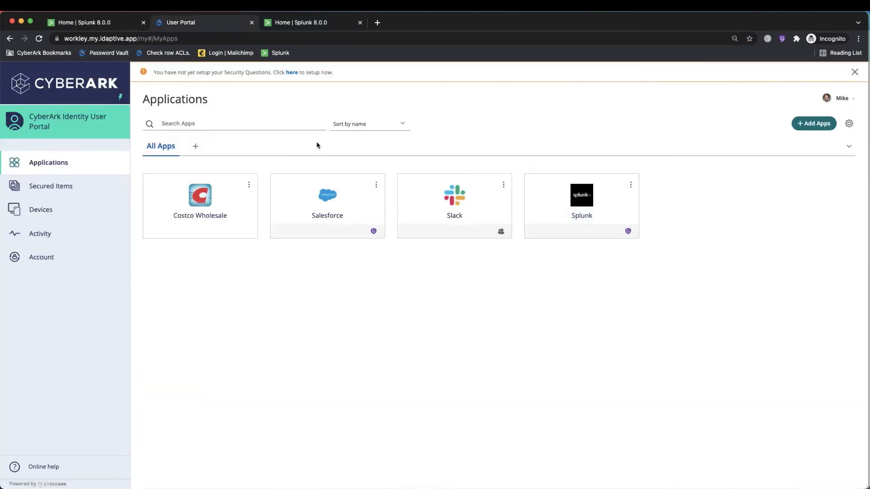